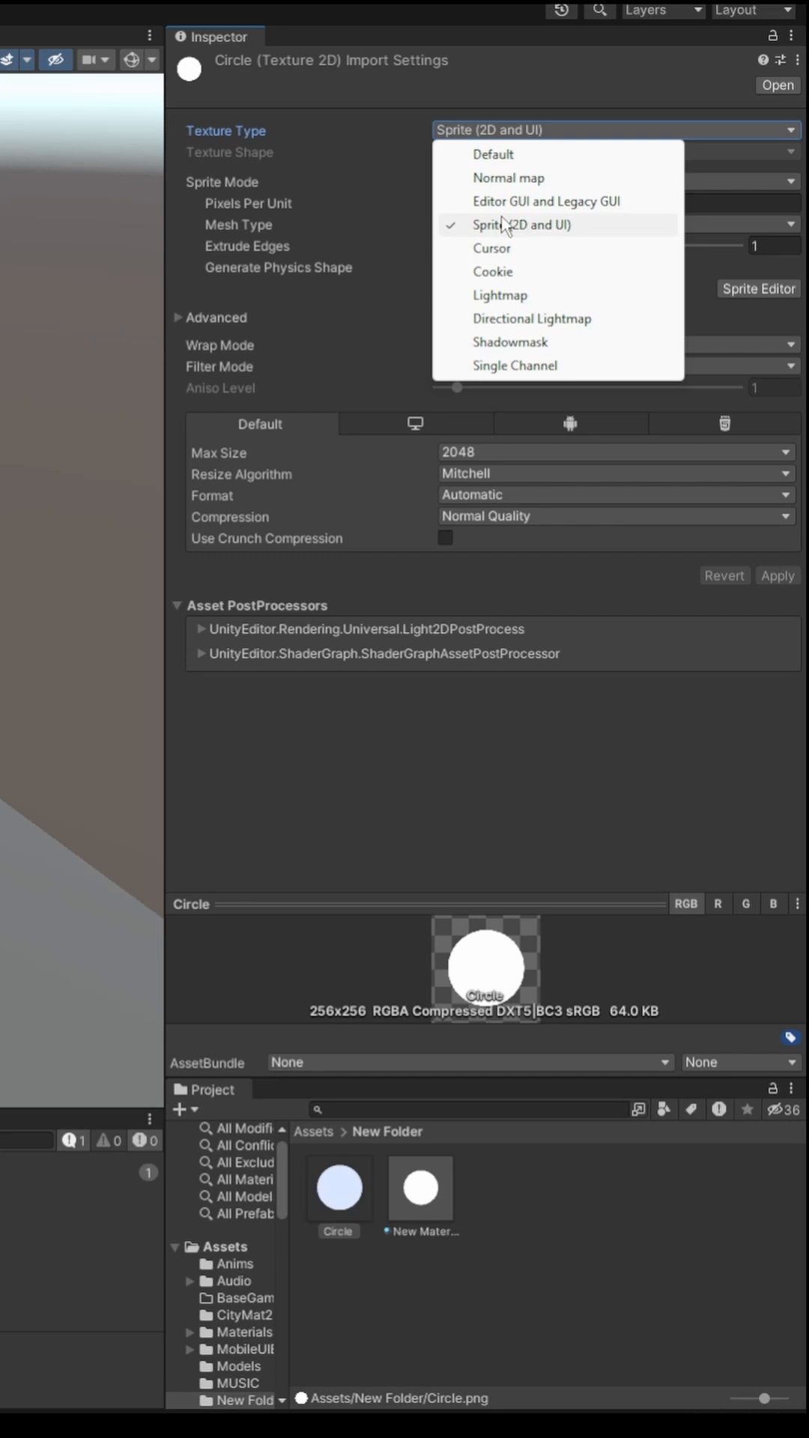
- Set the Circle texture's Texture Type to Sprite (2D and UI)
{"action": "left_click", "coordinate": [523, 225]}
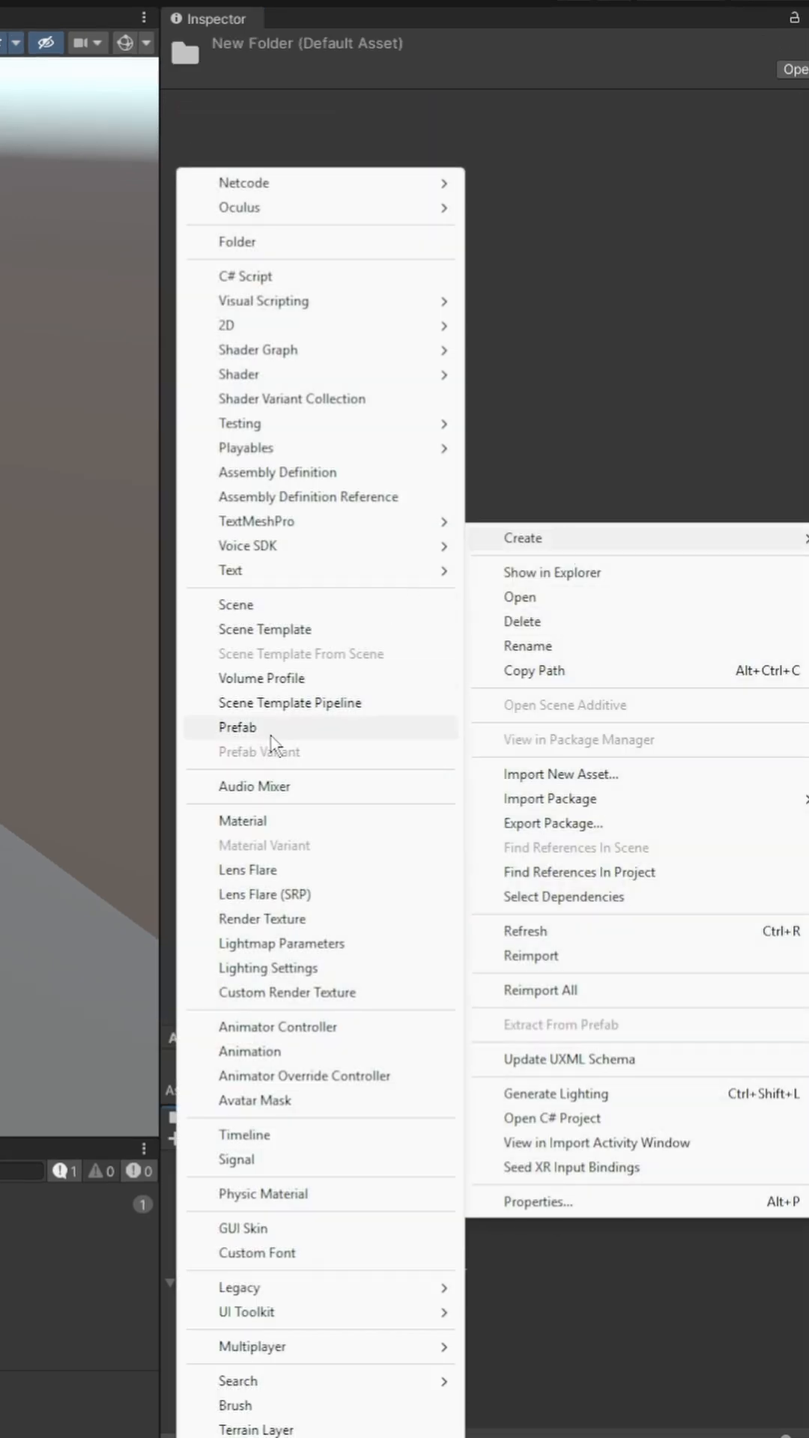
- Create a material with Particles/Standard Unlit shader, Fade mode and Circle as Albedo
{"action": "left_click", "coordinate": [242, 820]}
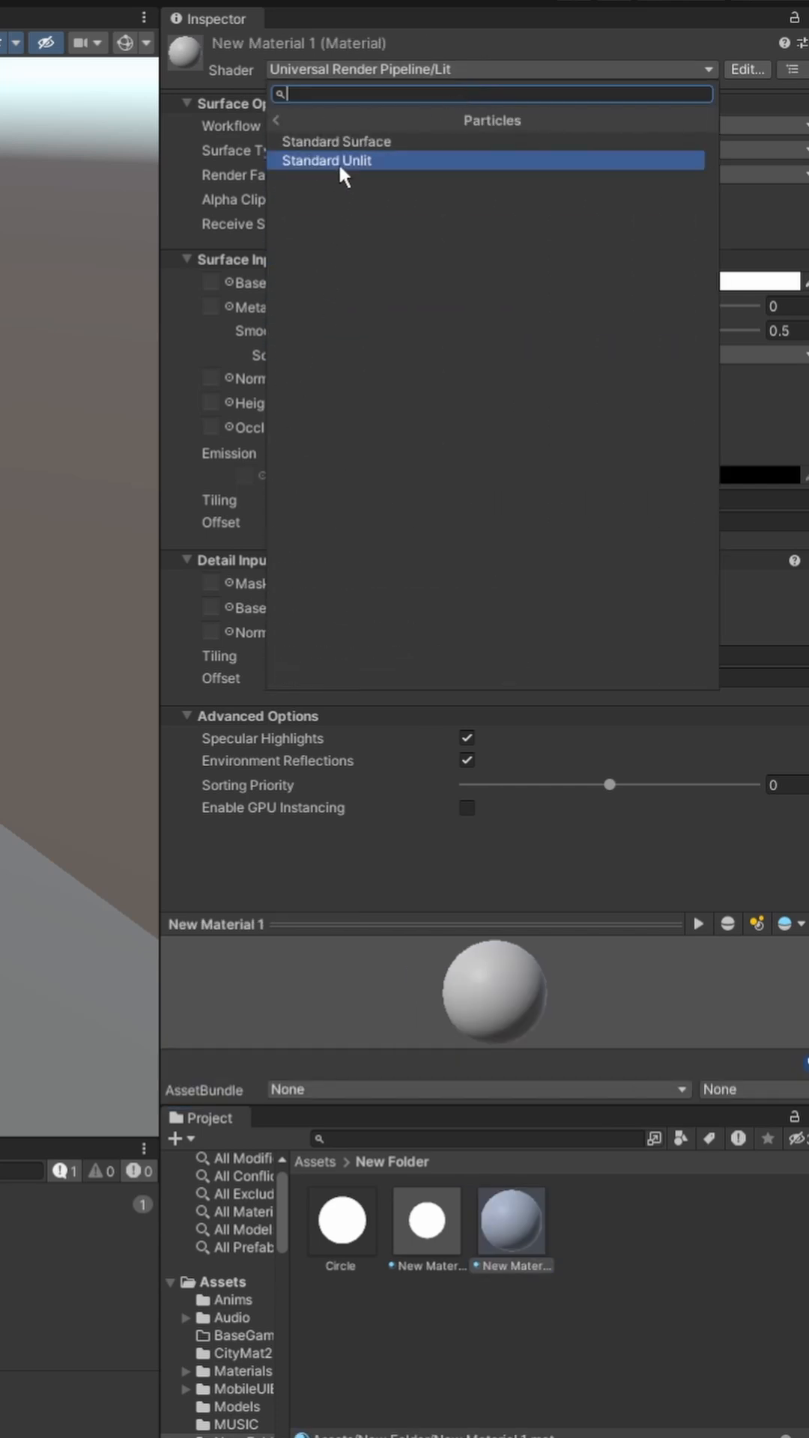
{"action": "left_click", "coordinate": [325, 160]}
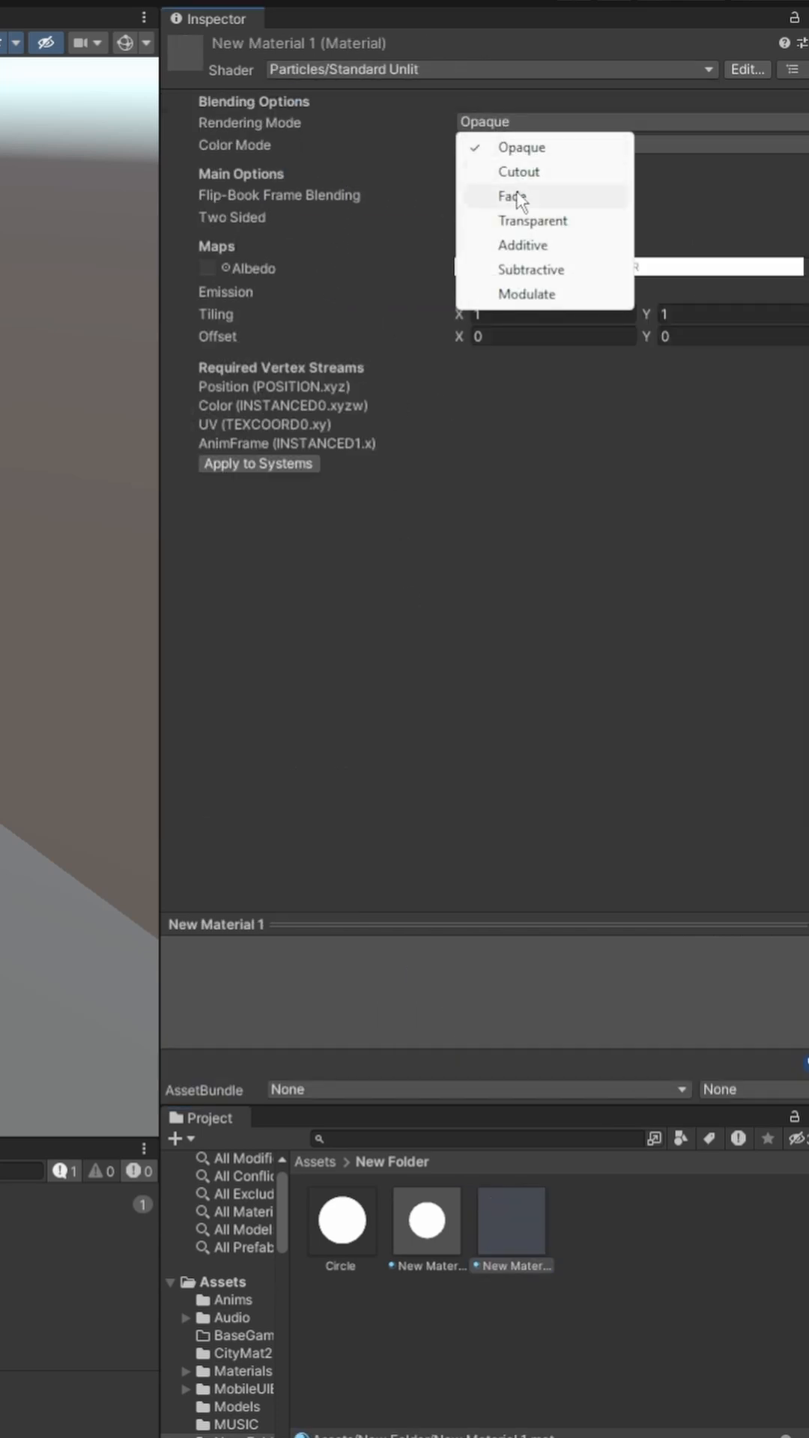
{"action": "left_click", "coordinate": [514, 196]}
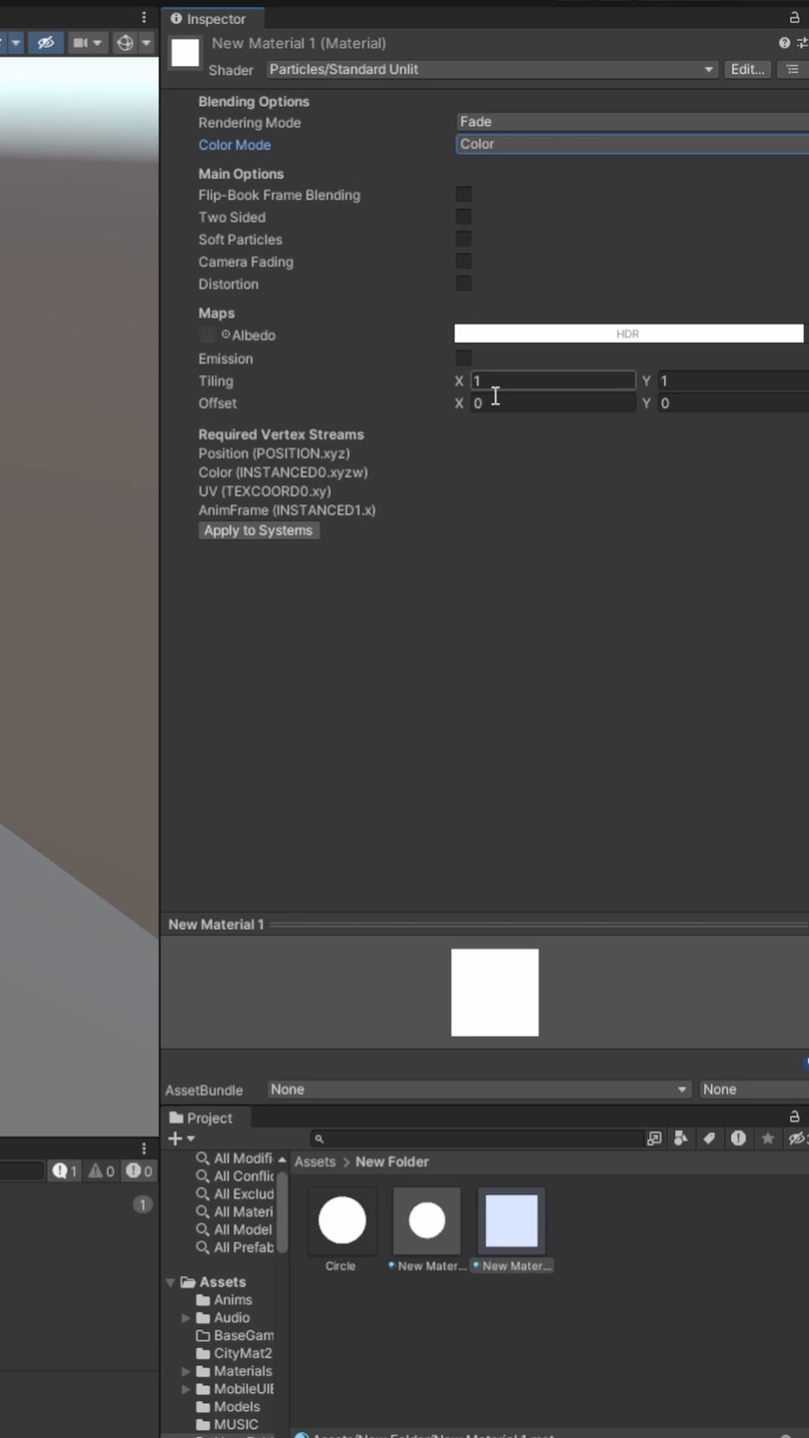
{"action": "left_click", "coordinate": [207, 334]}
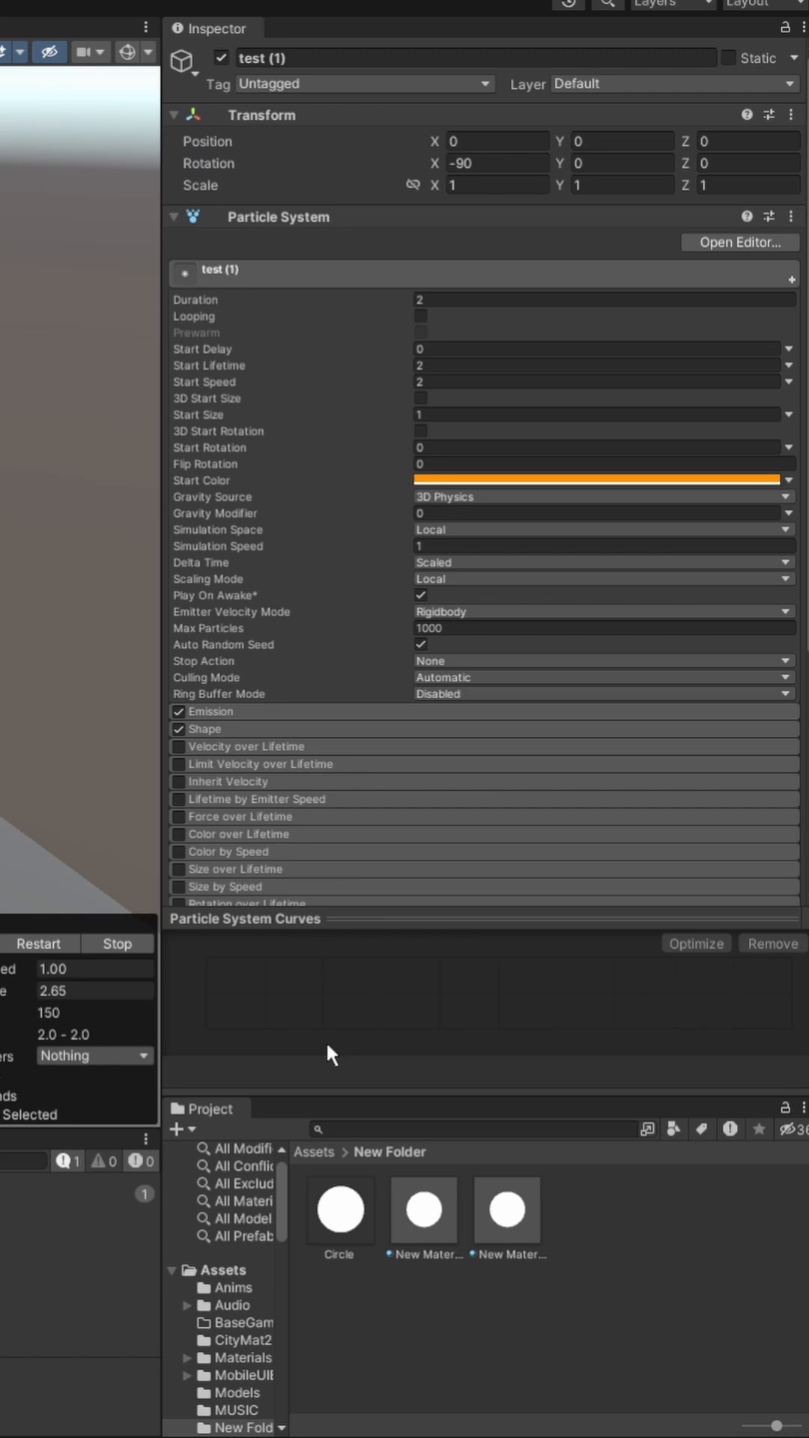
- Scroll the test (1) particle system's settings to apply New Material 1
{"action": "scroll", "scroll_direction": "down", "scroll_amount": 3}
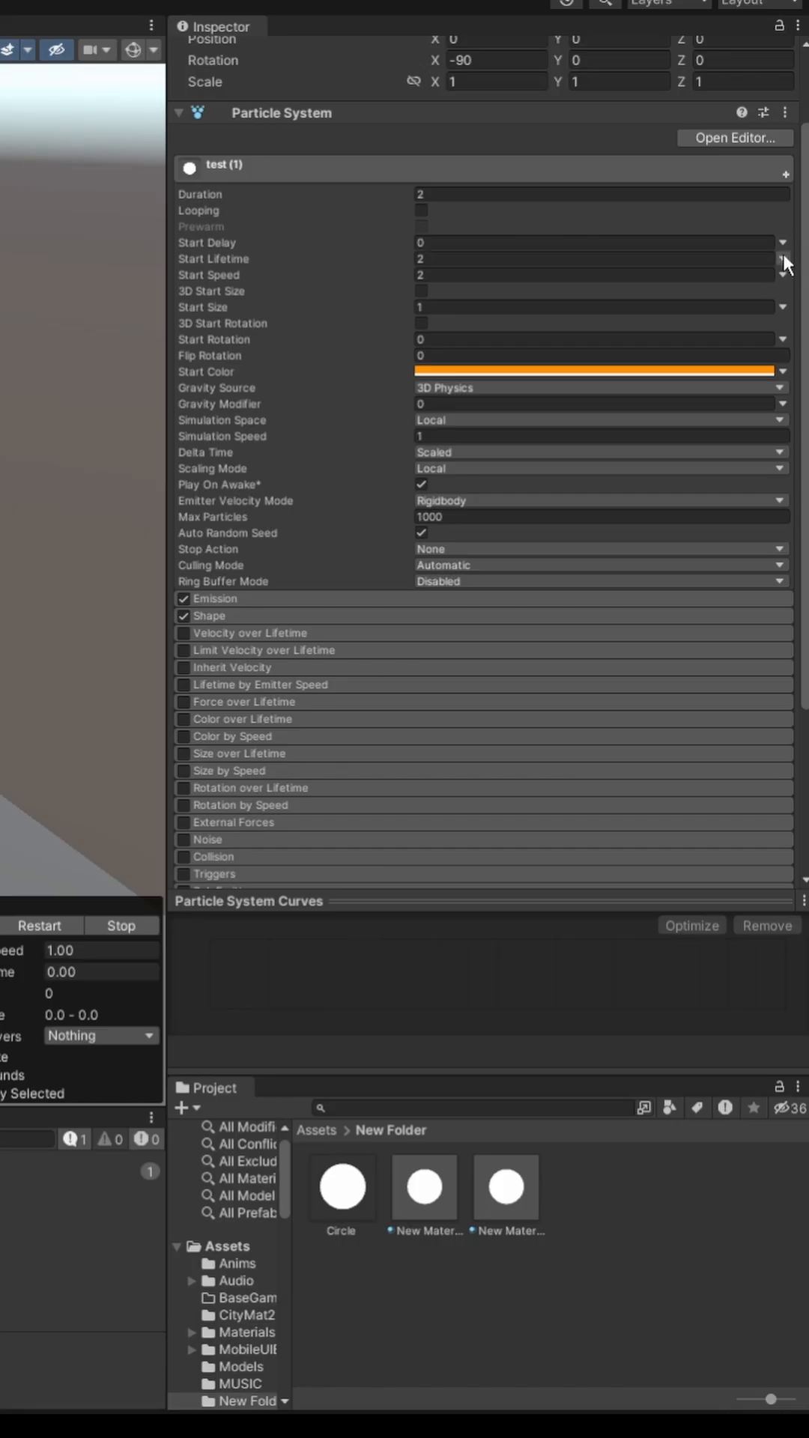
- Randomize start lifetime and speed between 1 and 2, and start color between orange and yellow
{"action": "left_click", "coordinate": [780, 258]}
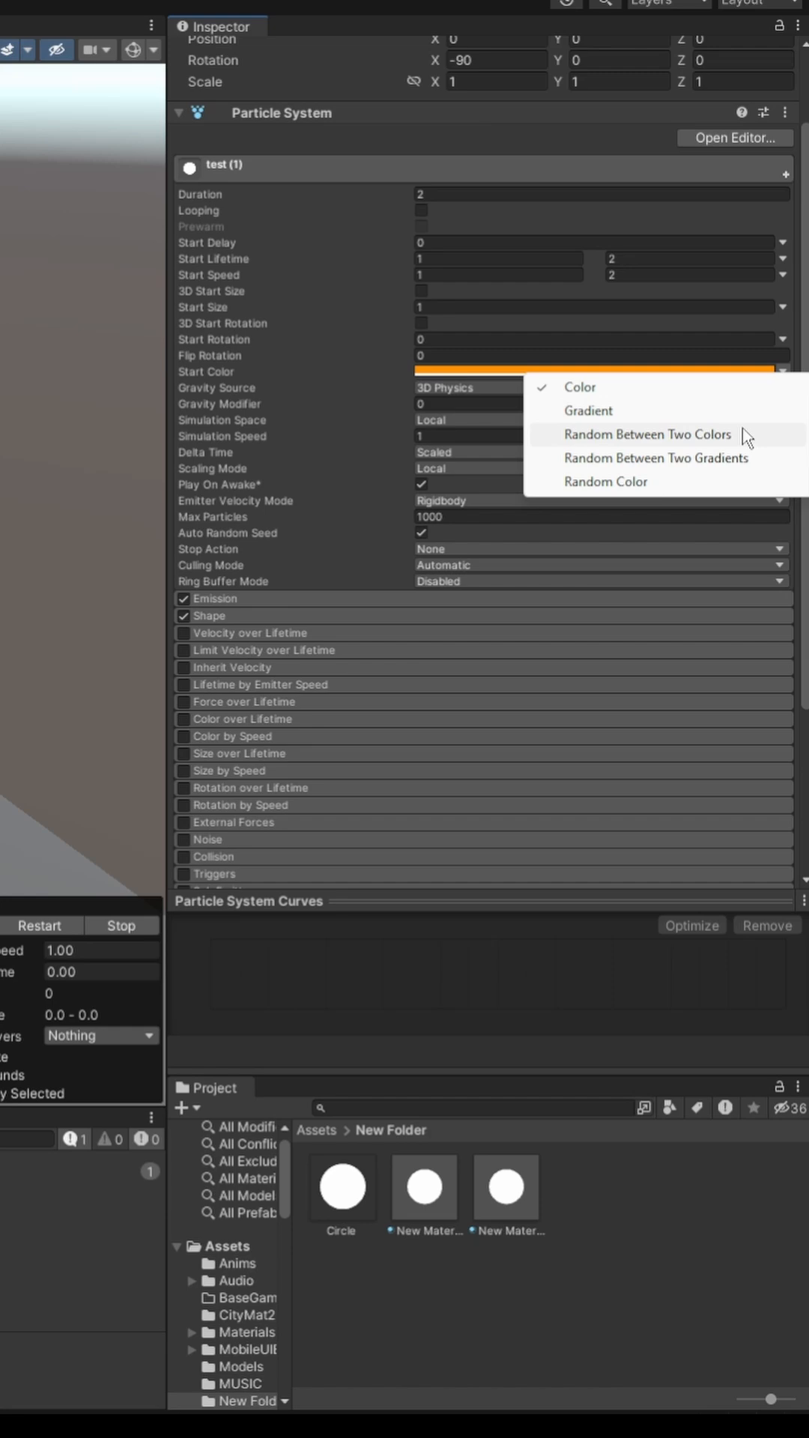
{"action": "left_click", "coordinate": [579, 387]}
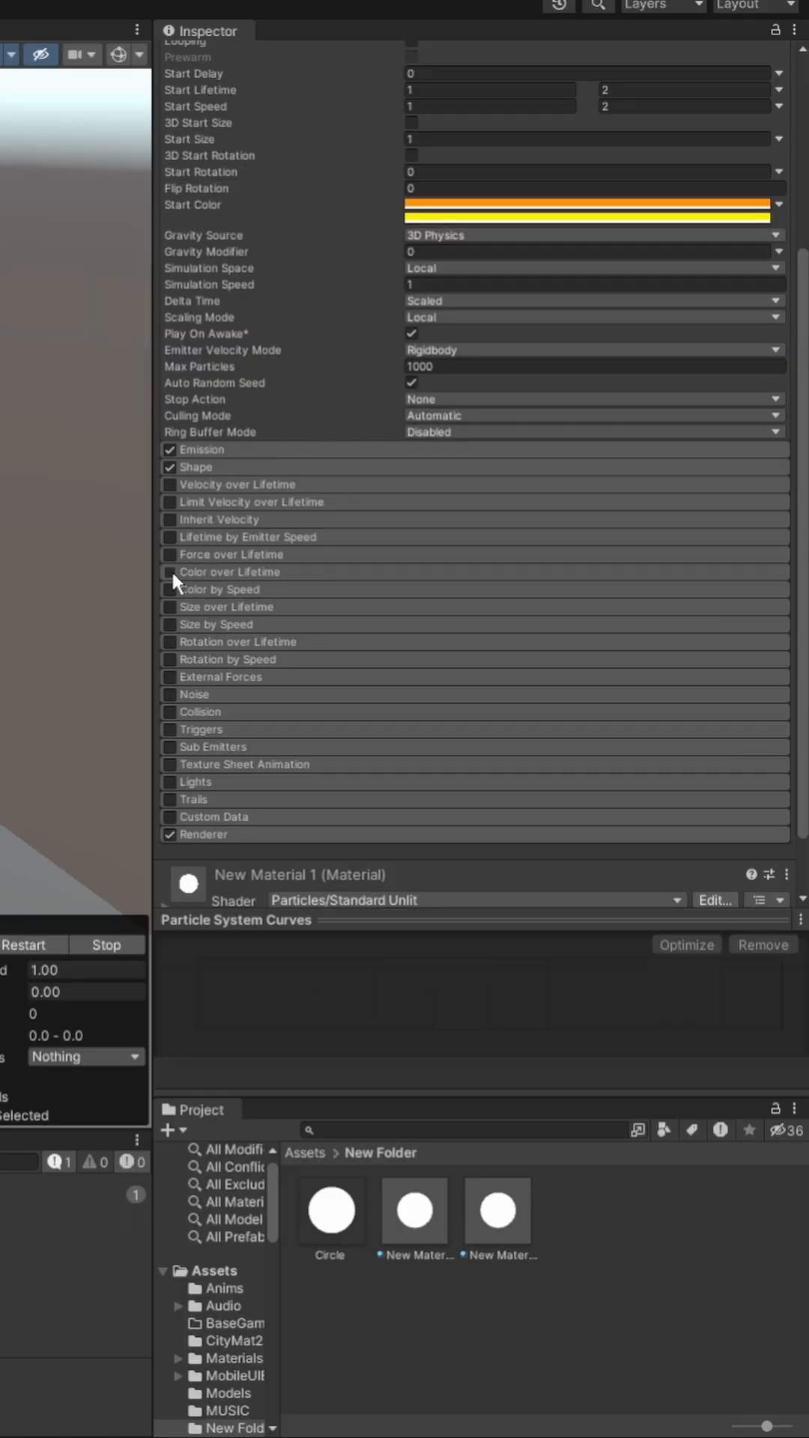
- Enable Color over Lifetime with the gradient's ending alpha set to 0
{"action": "left_click", "coordinate": [168, 572]}
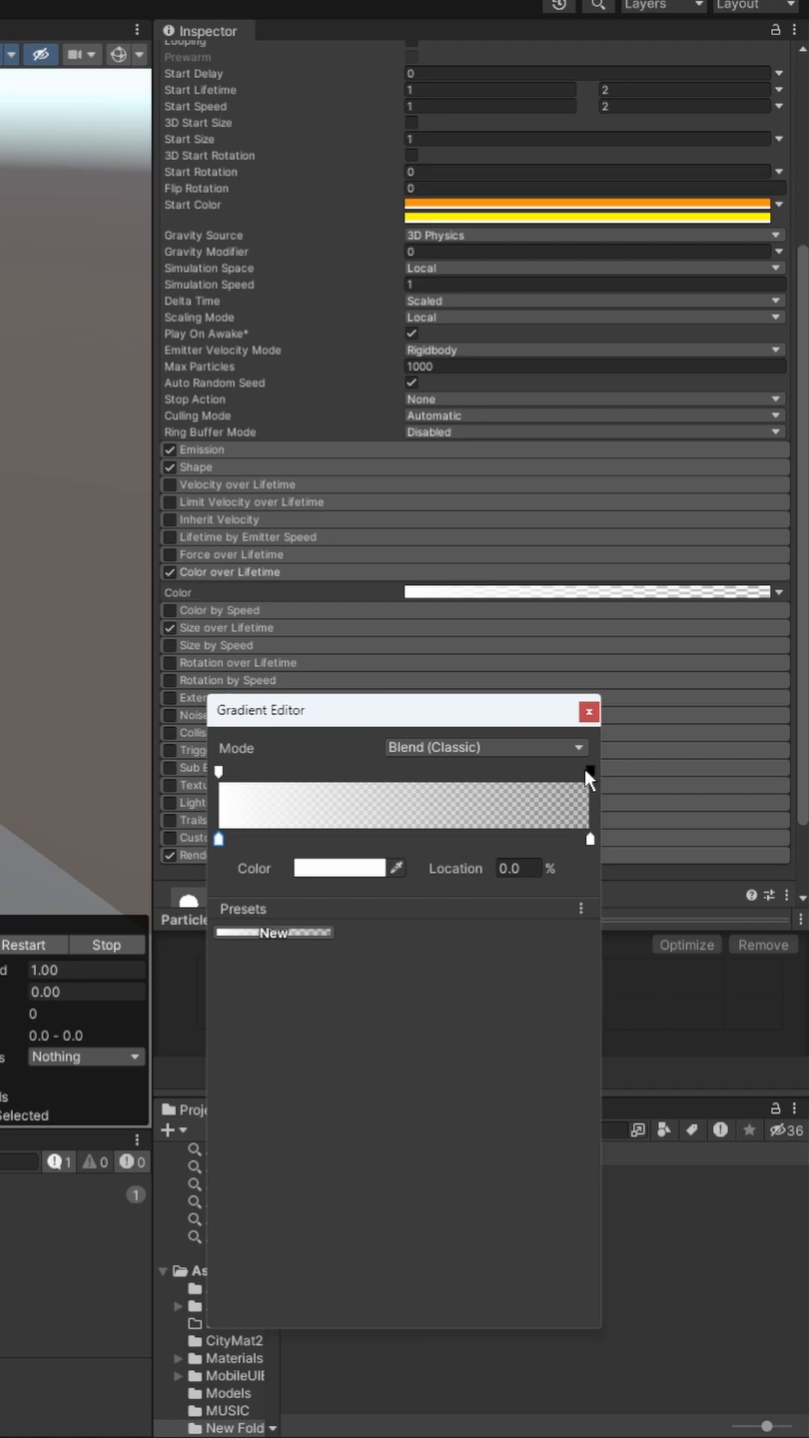
{"action": "left_click", "coordinate": [587, 770]}
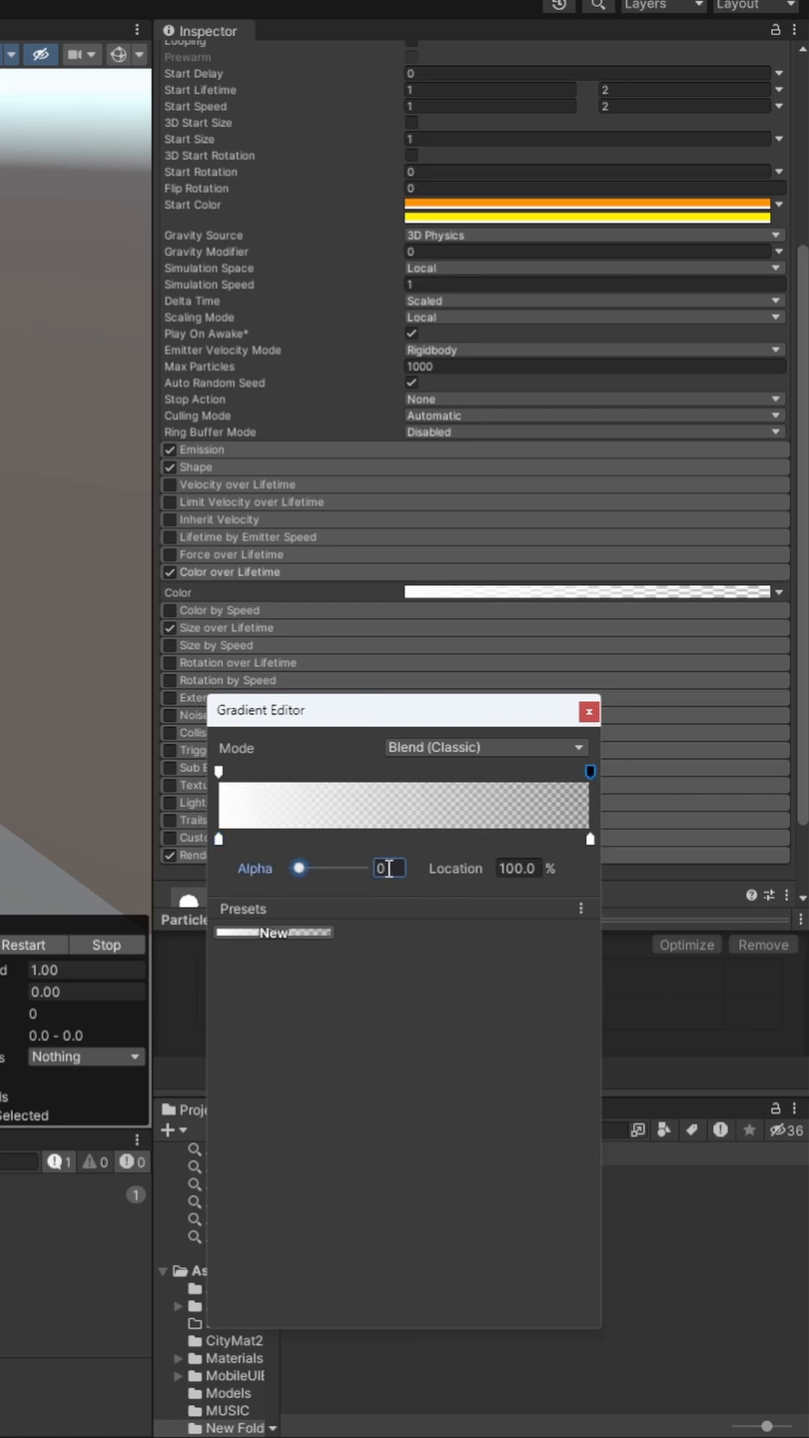
{"action": "left_click", "coordinate": [588, 712]}
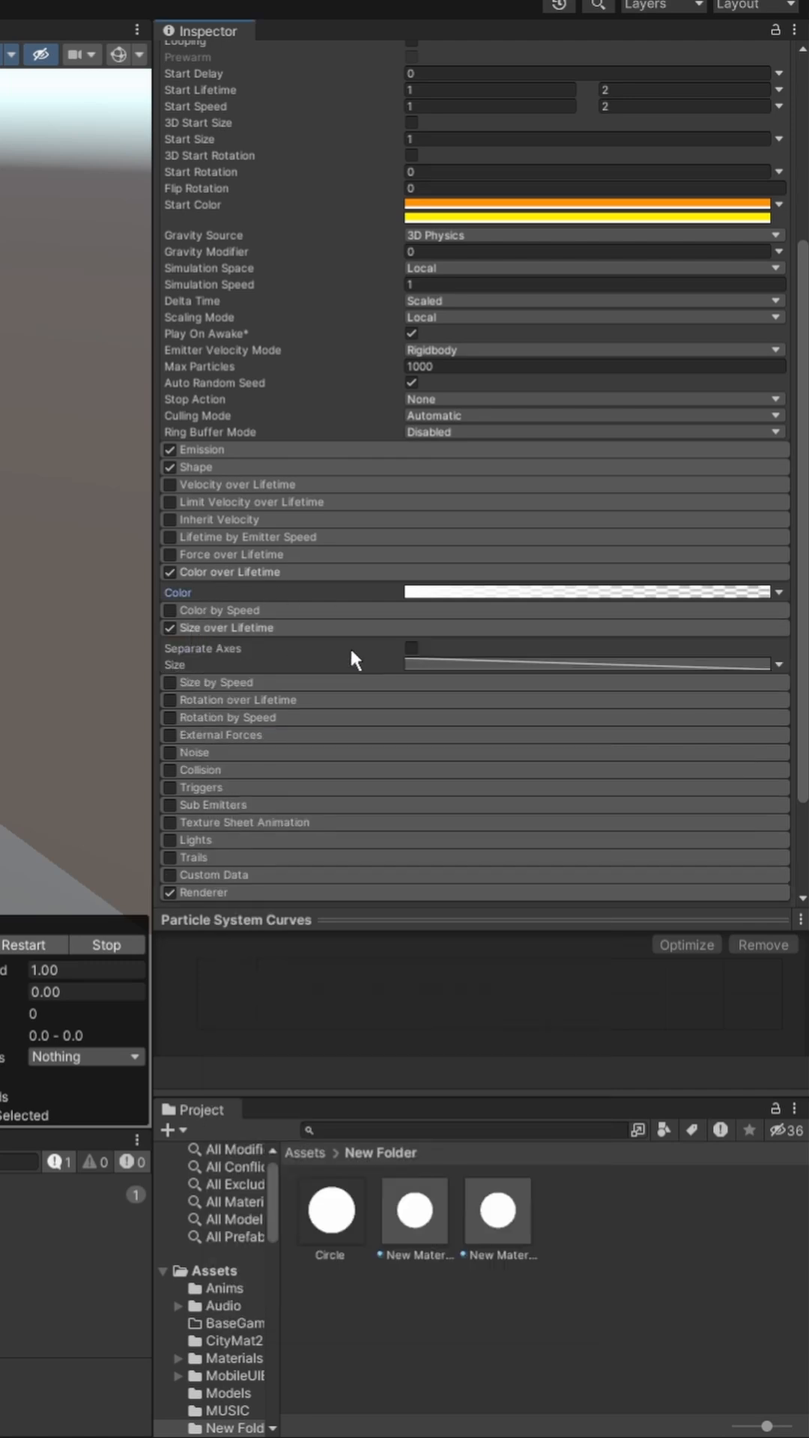